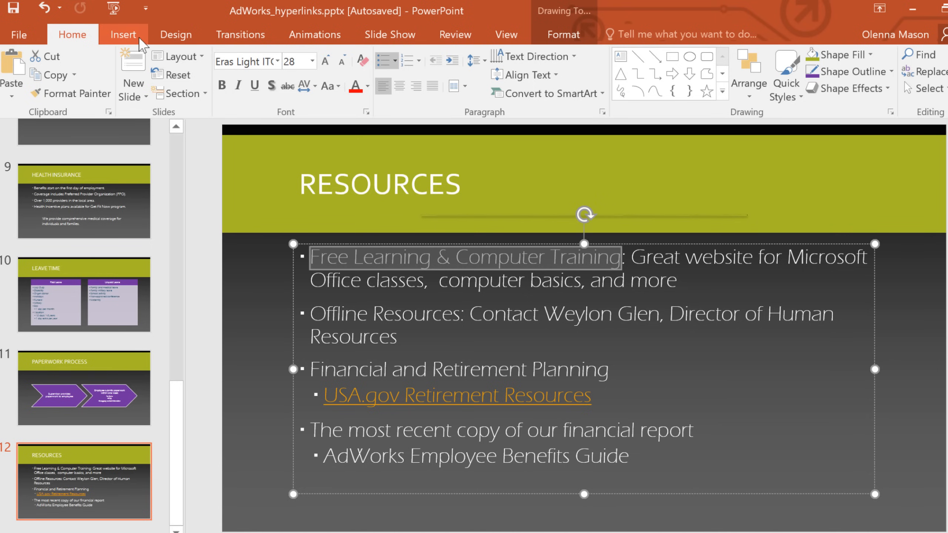
click(124, 34)
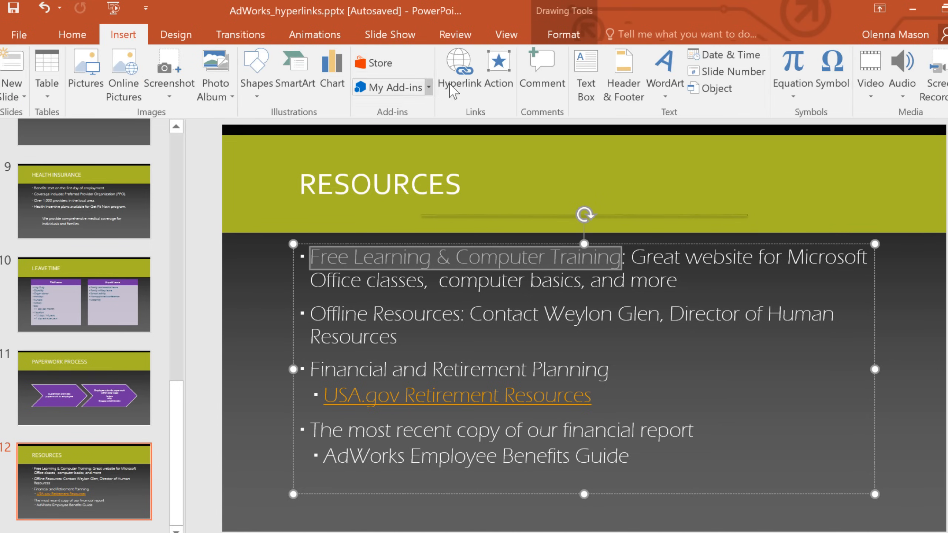
click(458, 74)
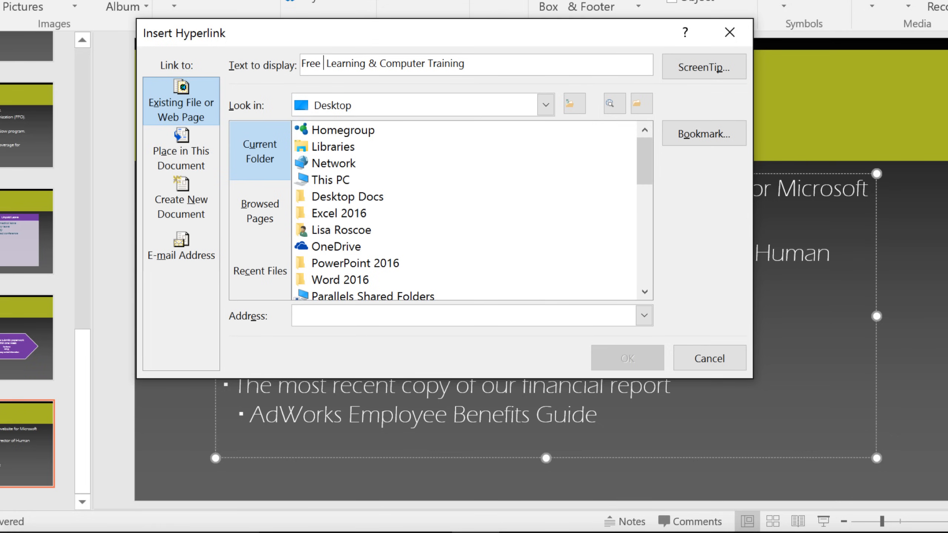
text(Online)
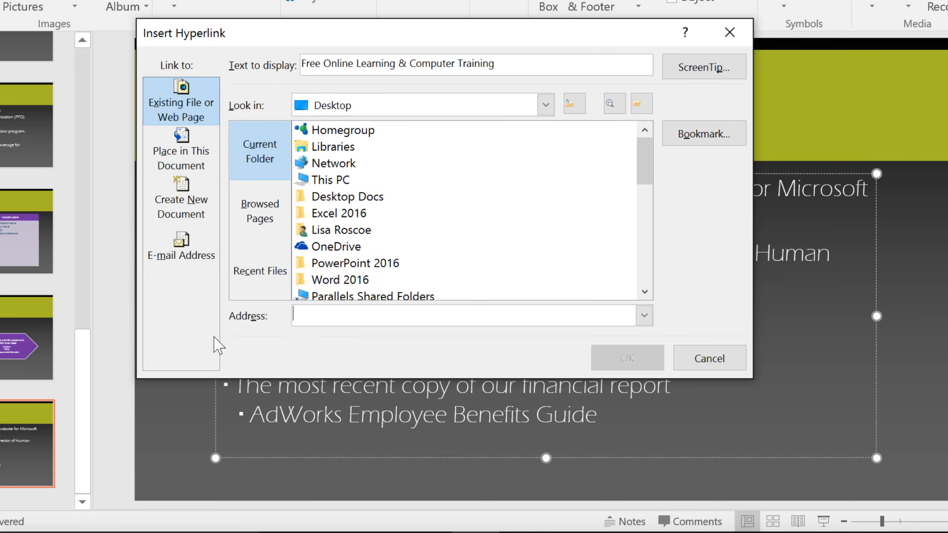
text(http://www.gcflearnfree.org)
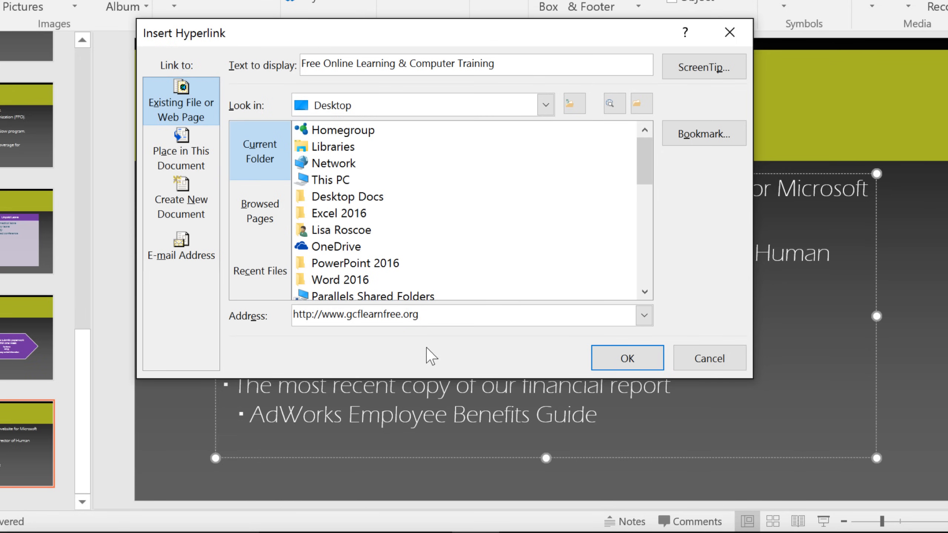
click(628, 358)
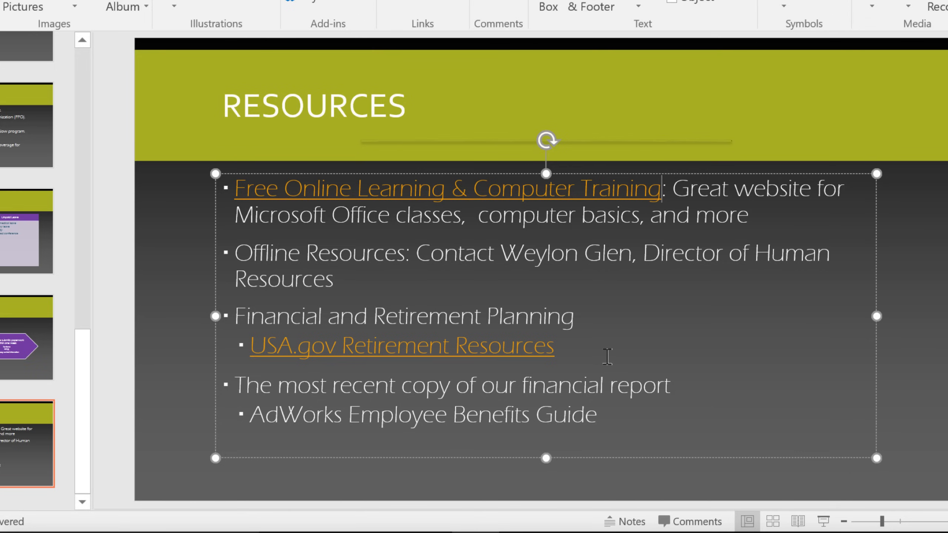
mouse_move(499, 254)
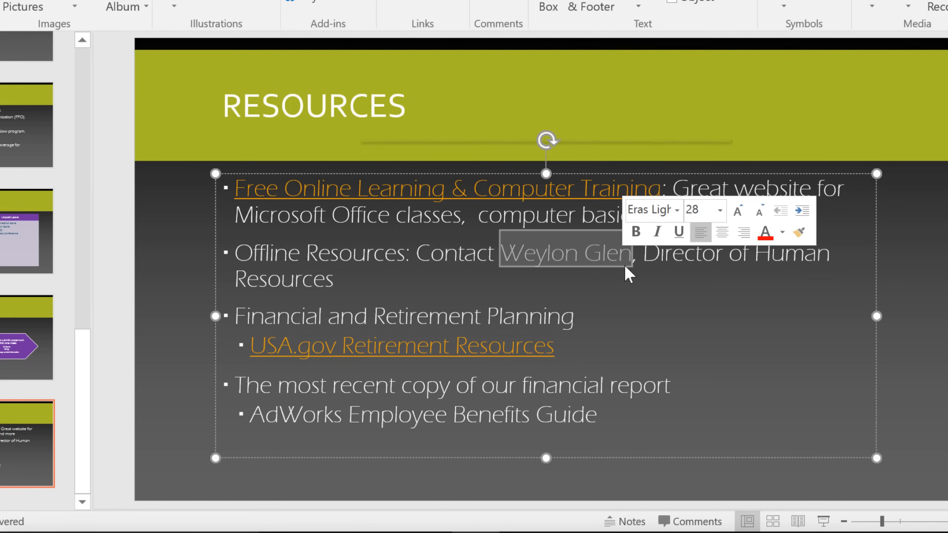
mouse_move(605, 264)
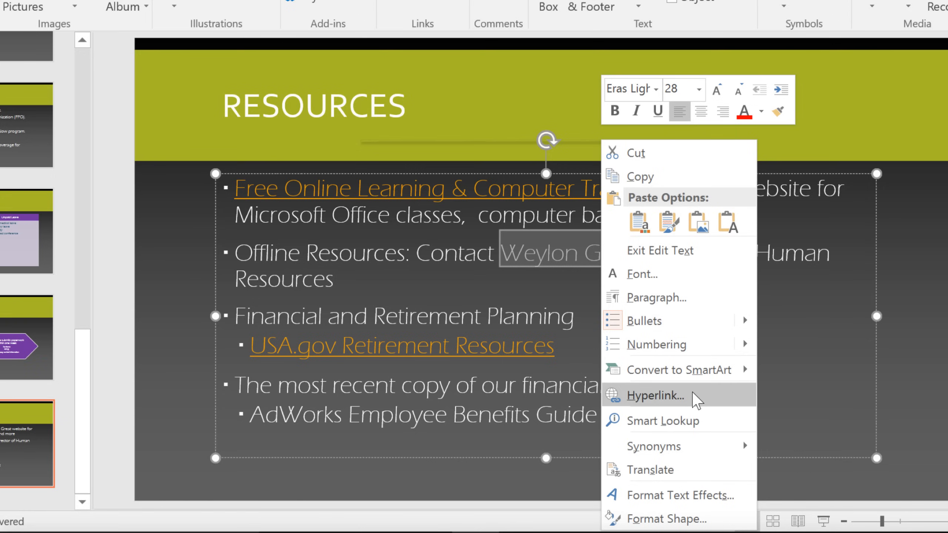
click(655, 395)
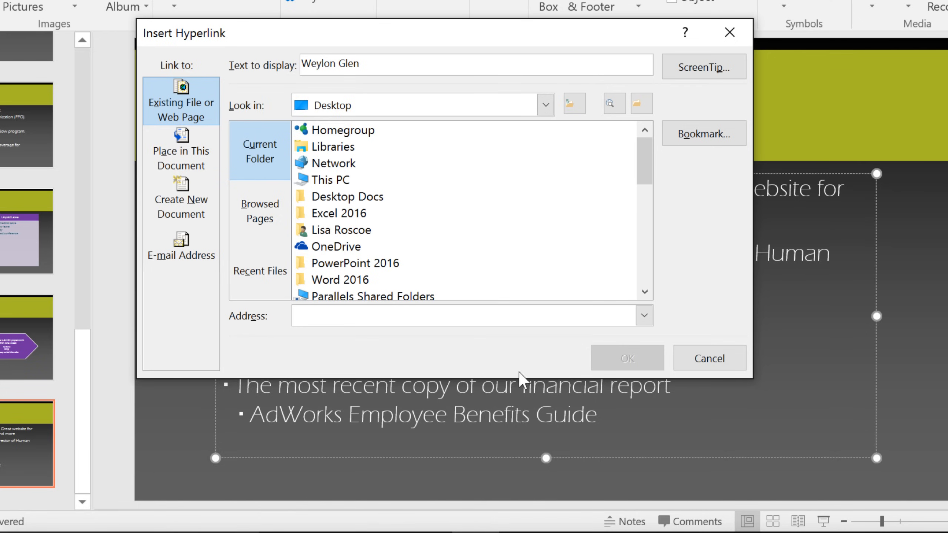
click(181, 246)
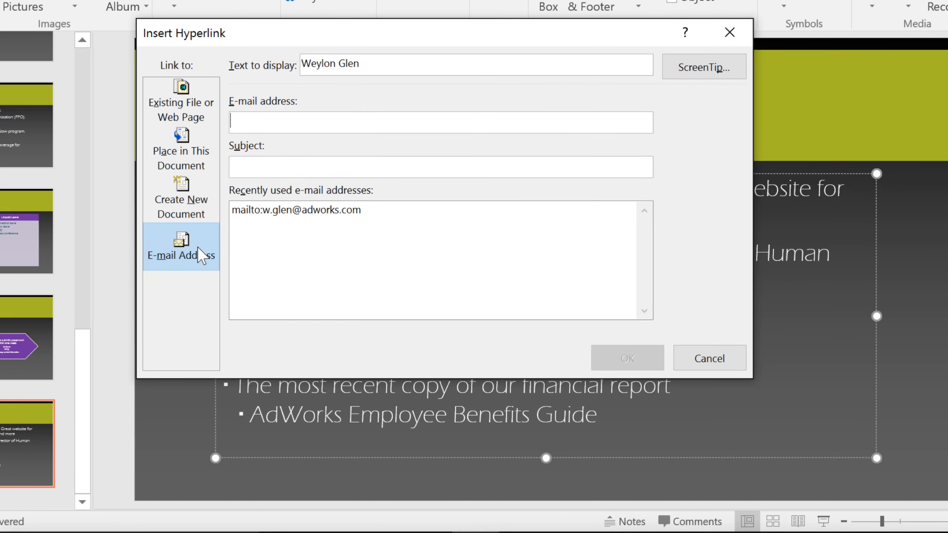
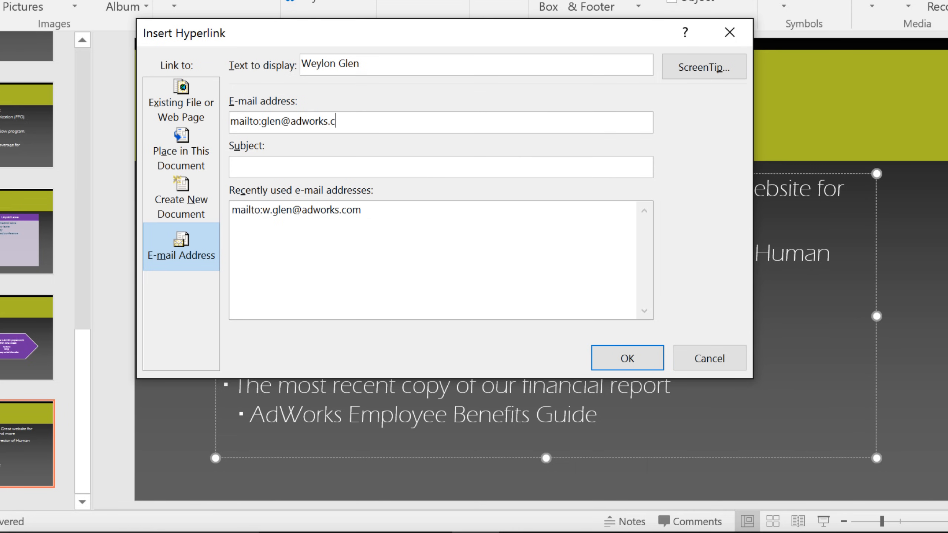
click(626, 356)
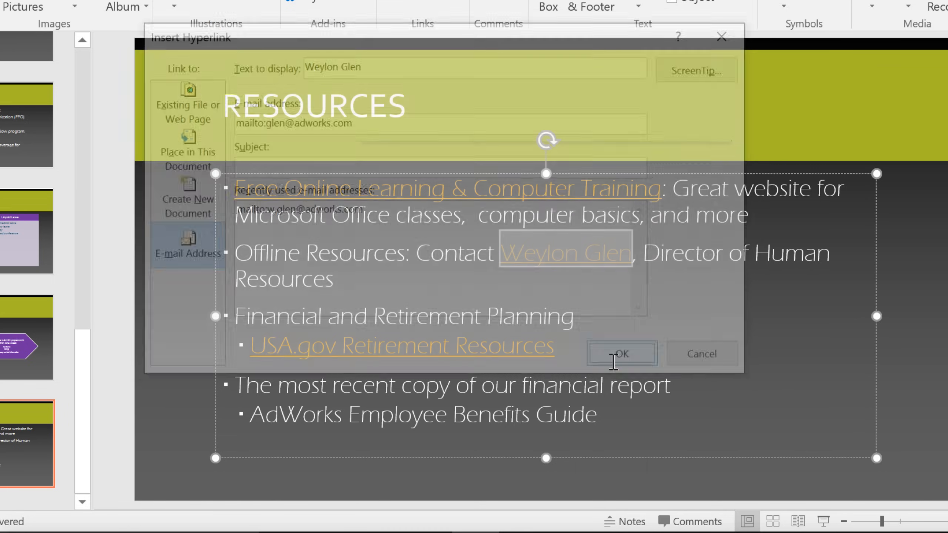
click(621, 354)
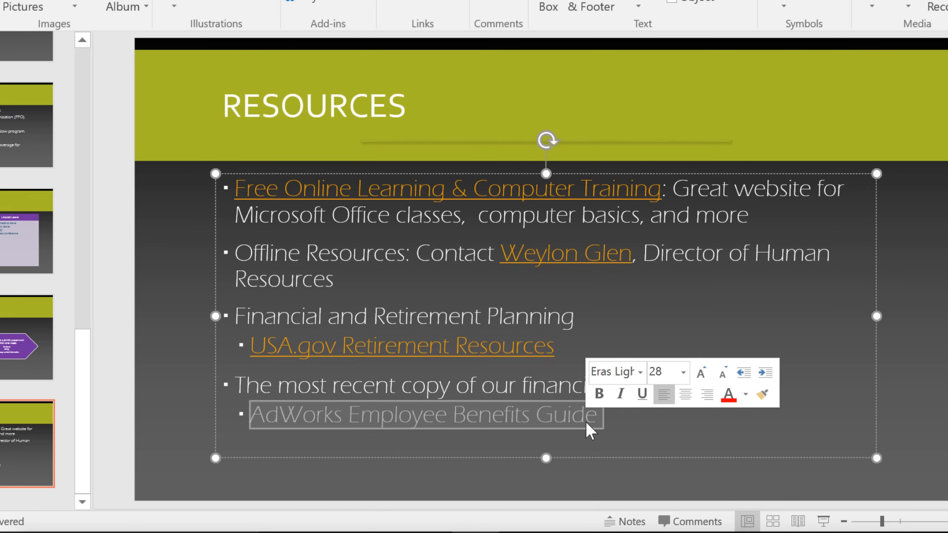
Step: Link the AdWorks Employee Benefits Guide text to the benefits guide file browsed from This PC
right_click(590, 429)
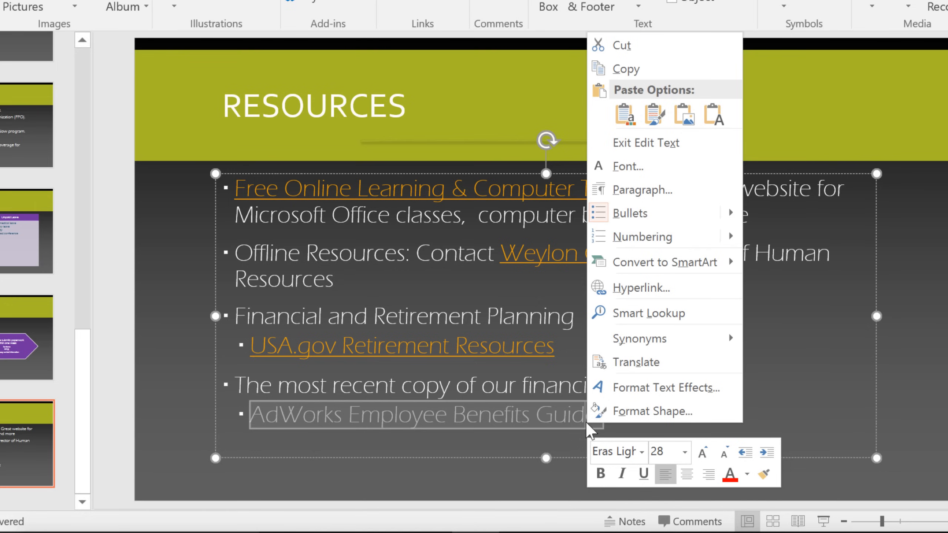
click(640, 287)
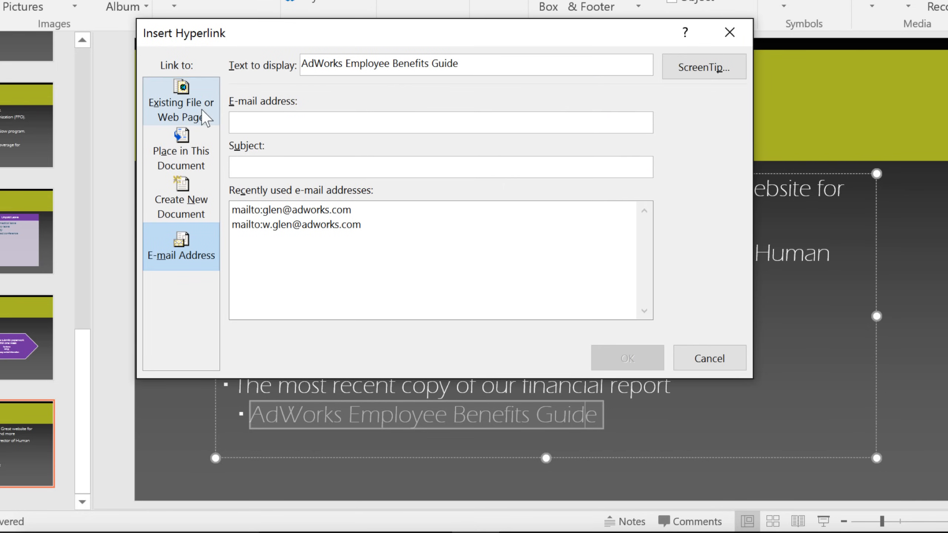
click(180, 100)
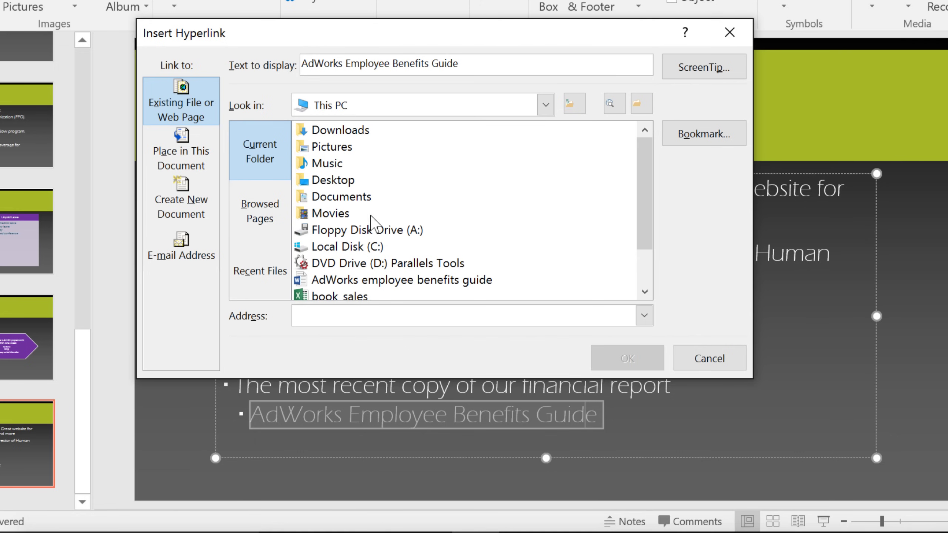
click(400, 279)
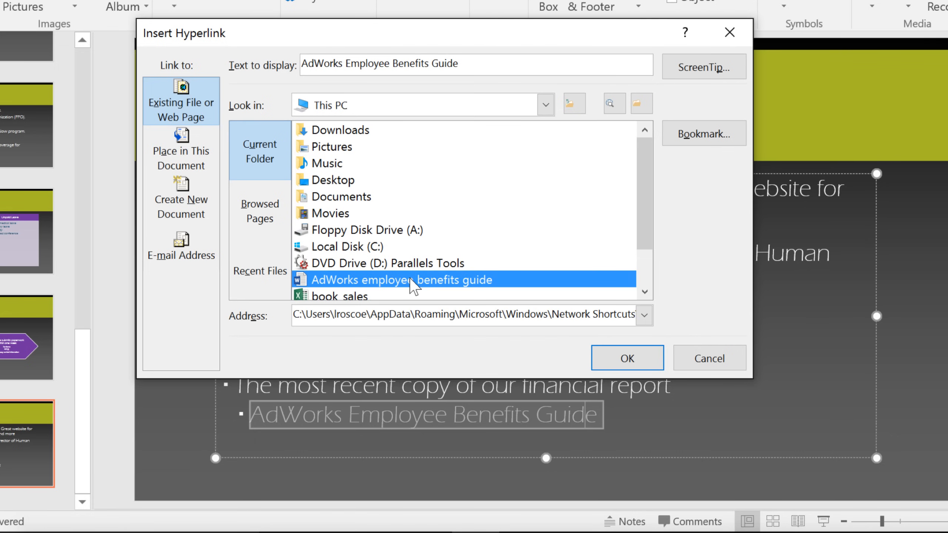
click(627, 358)
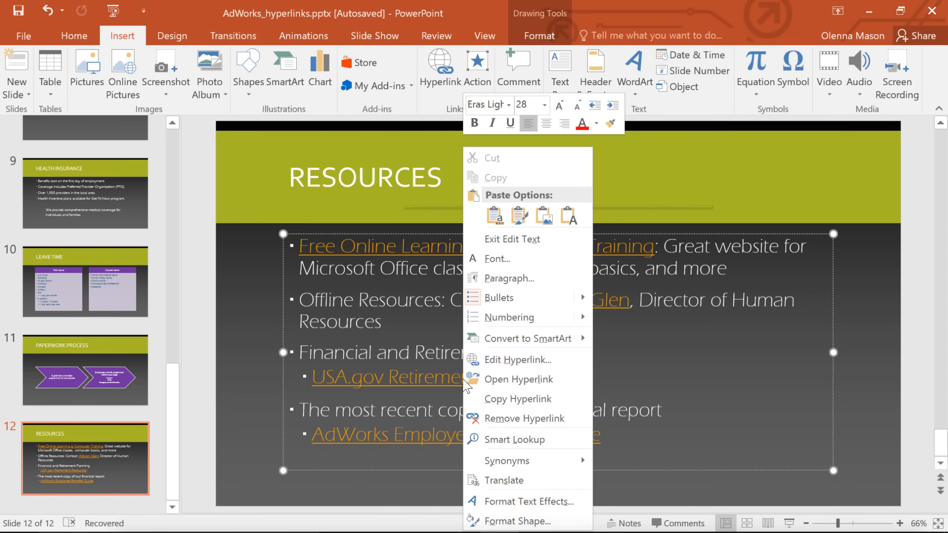
mouse_move(518, 379)
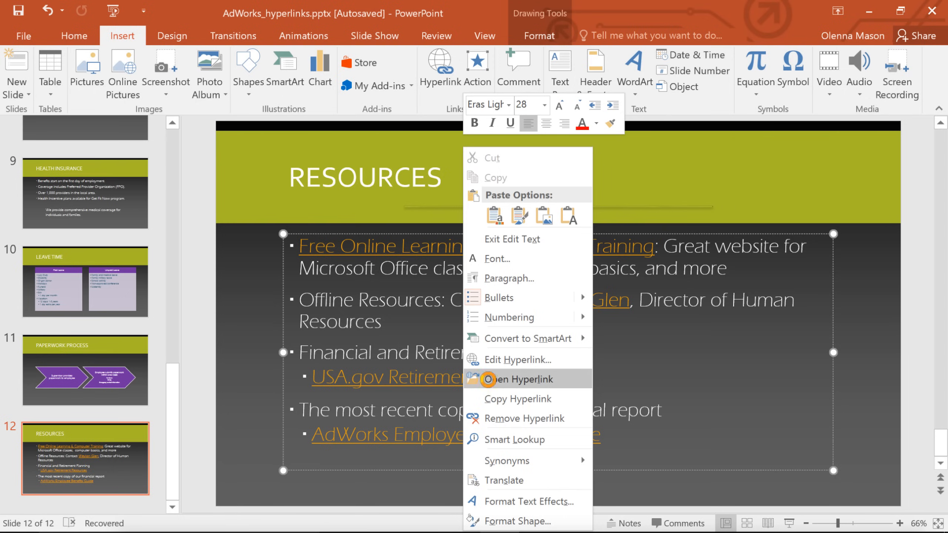
Step: Follow the USA.gov Retirement Resources link to its web page and reopen its link options
click(517, 379)
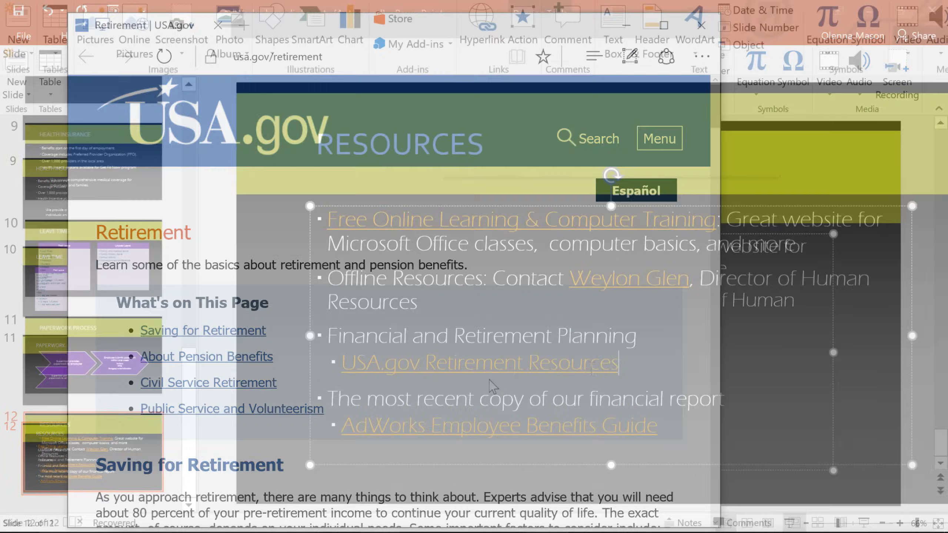
right_click(478, 363)
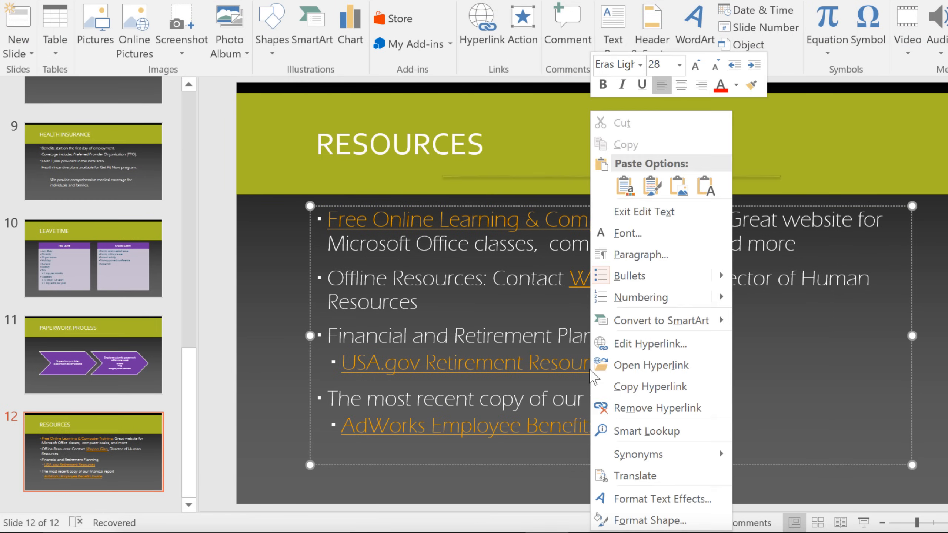
mouse_move(651, 343)
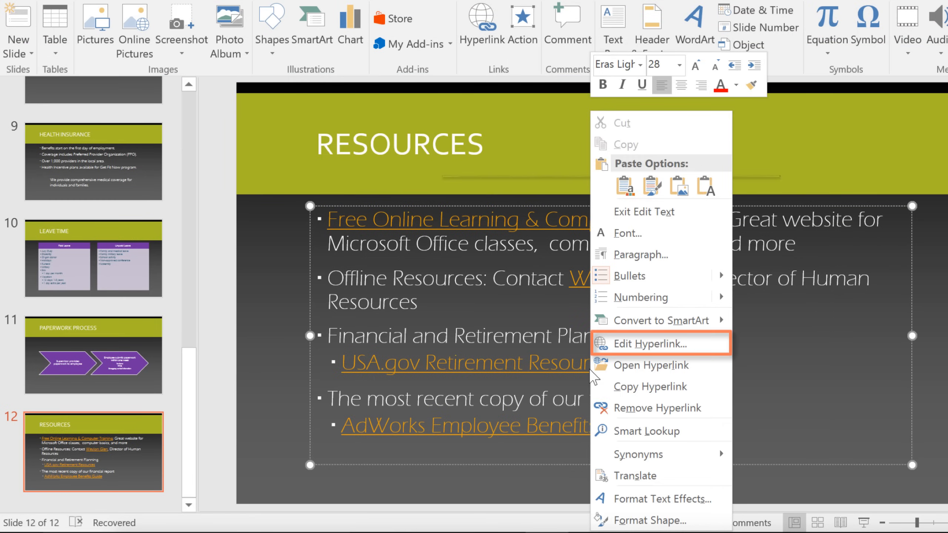
mouse_move(658, 408)
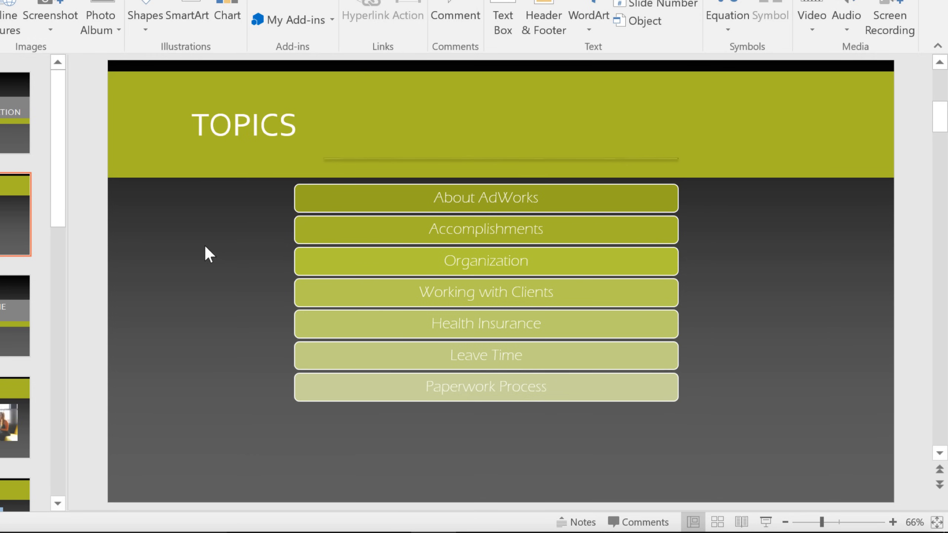
Step: Hyperlink the About AdWorks shape to slide 4, About Adworks, within this presentation
click(485, 198)
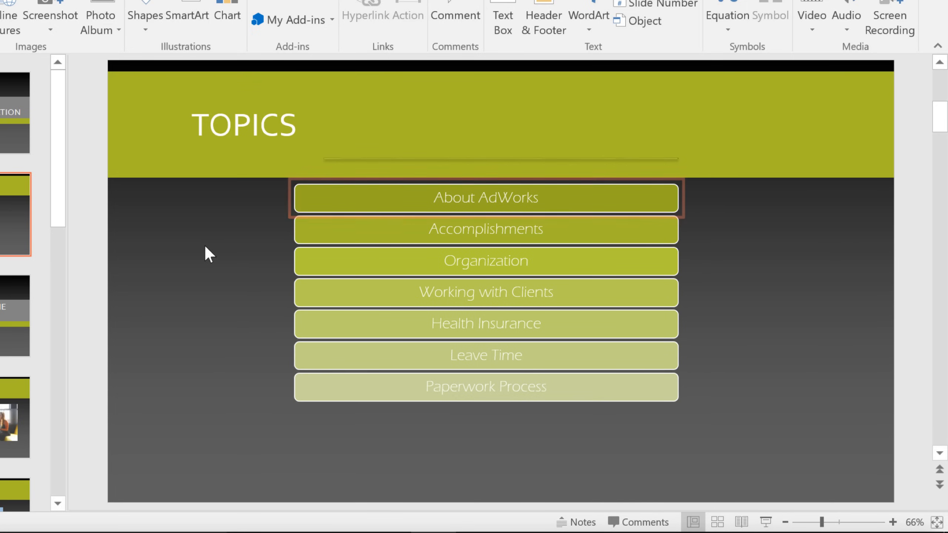
mouse_move(331, 201)
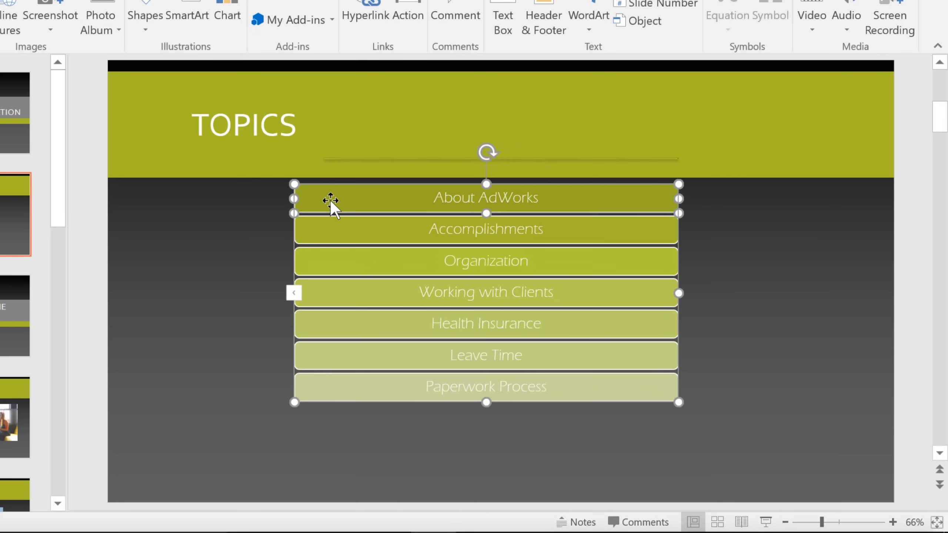
right_click(330, 200)
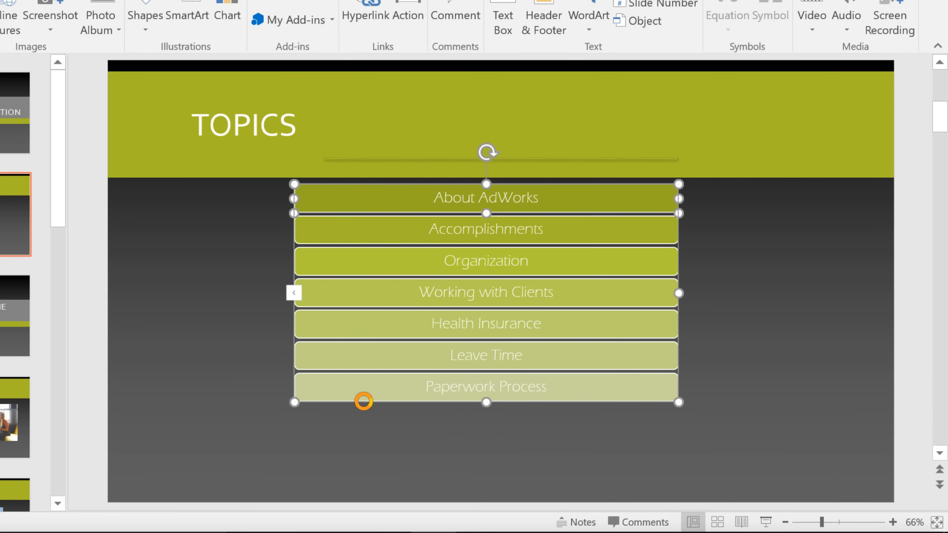
click(382, 15)
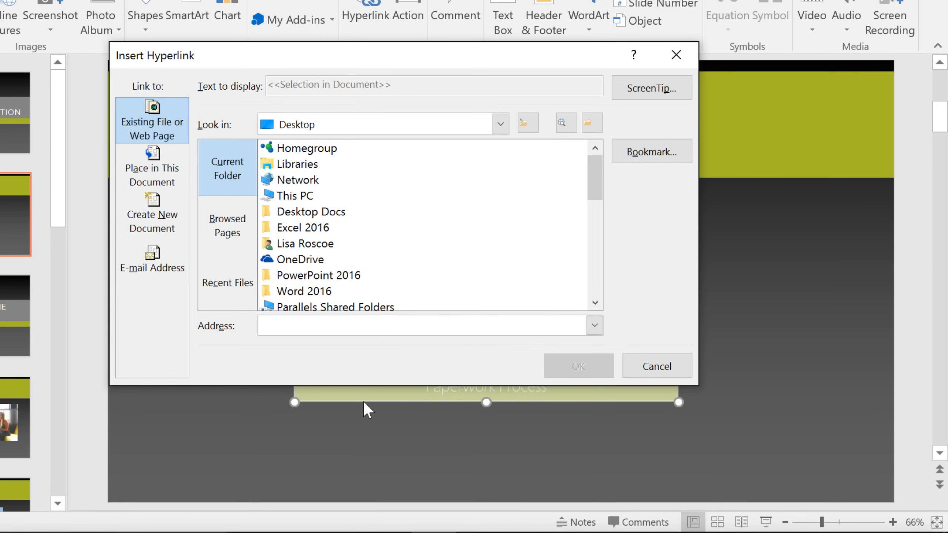
mouse_move(151, 168)
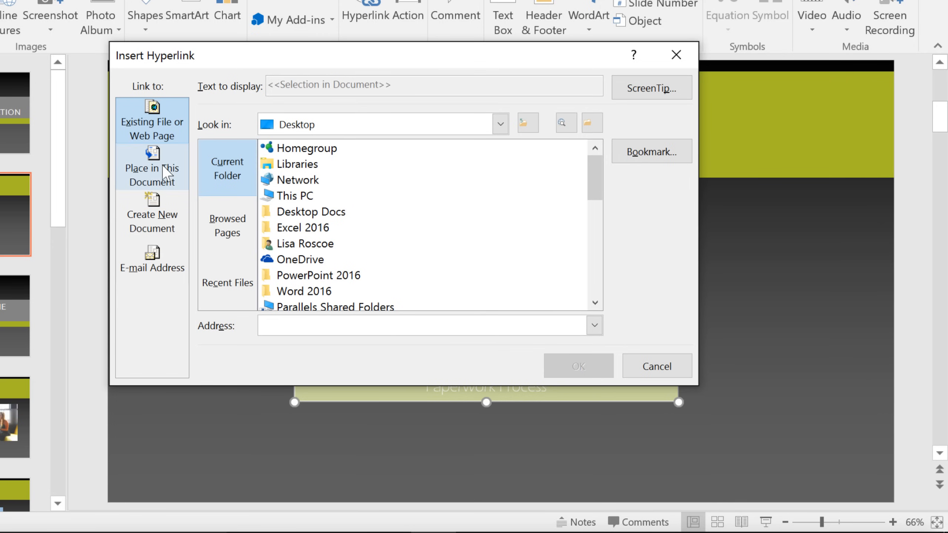
click(152, 166)
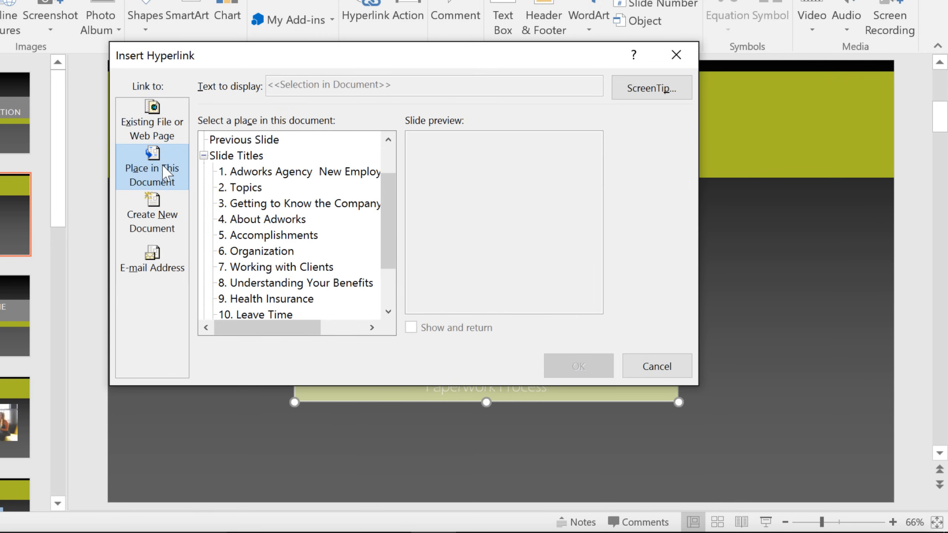
mouse_move(254, 229)
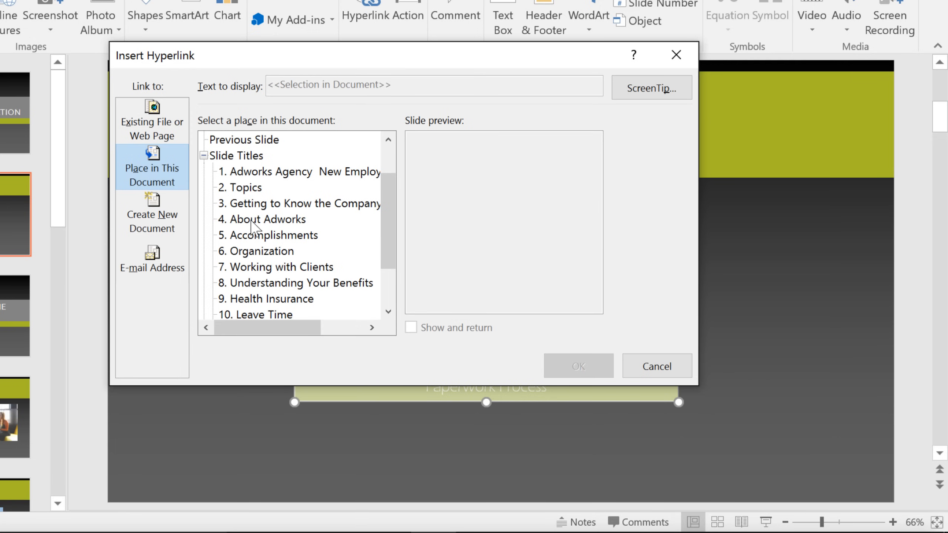
click(262, 219)
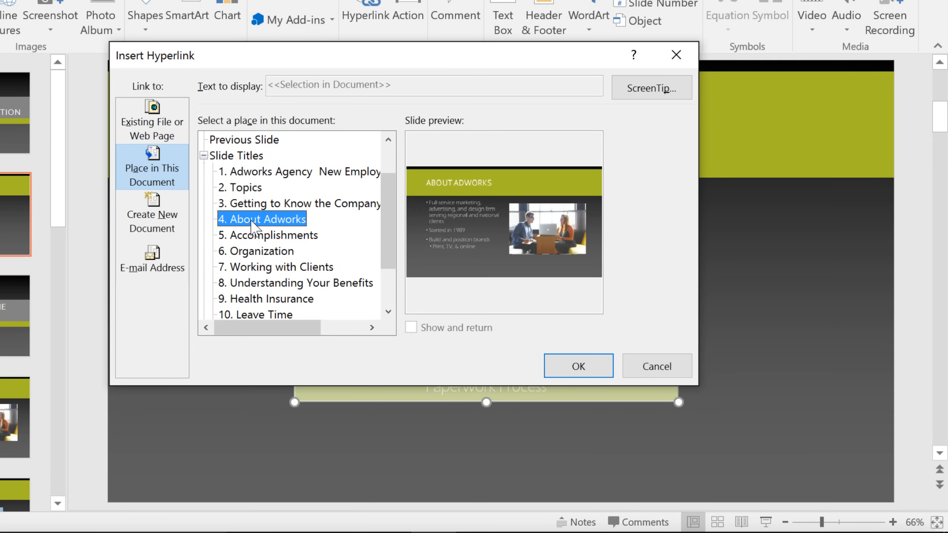
mouse_move(416, 299)
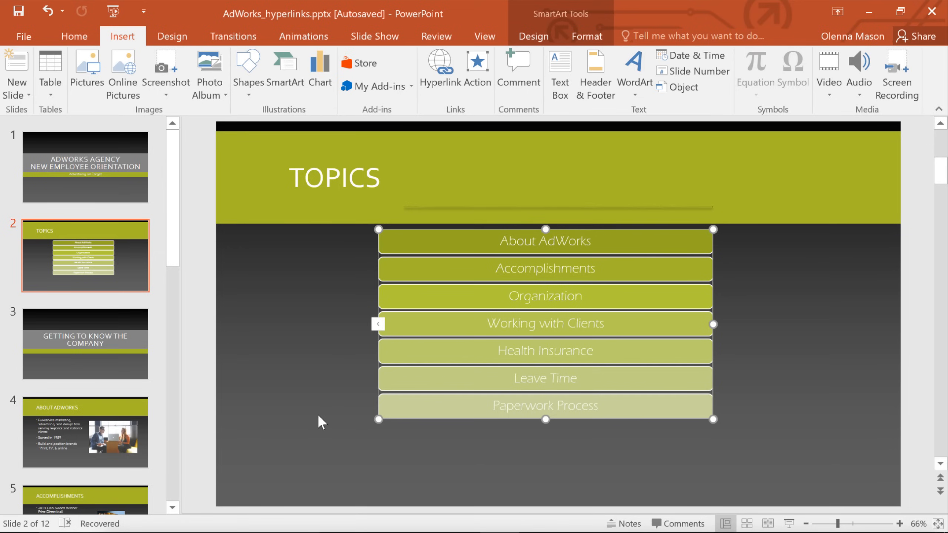
mouse_move(764, 508)
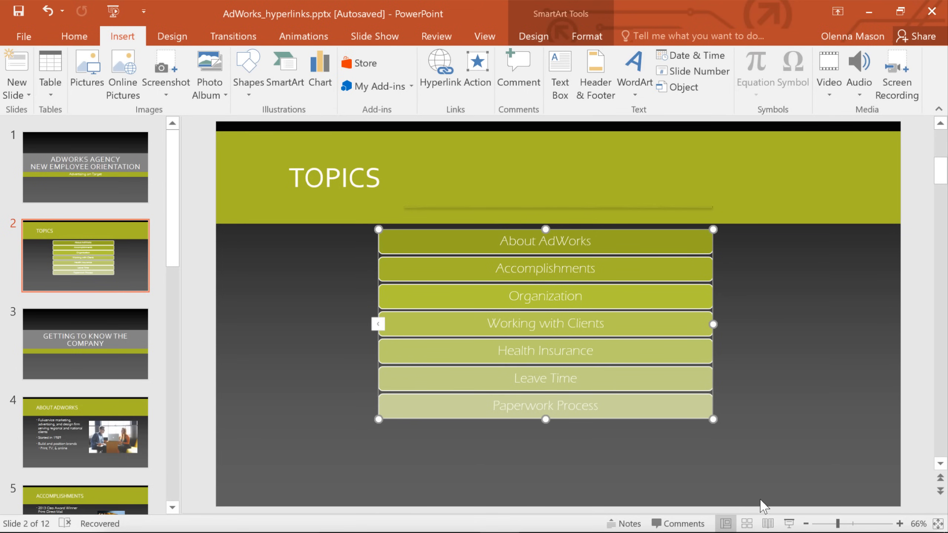
Step: Start the slide show from the Topics slide to test the linked shapes
key(F5)
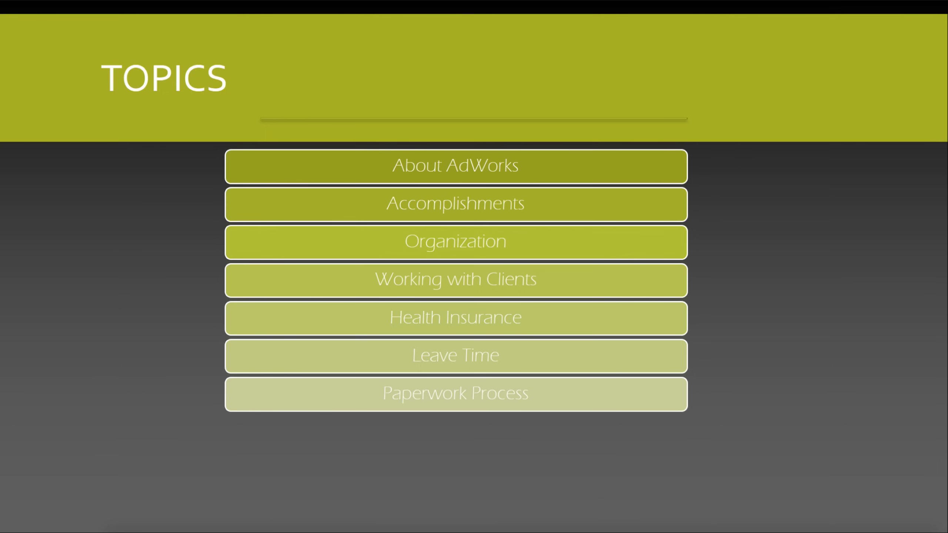